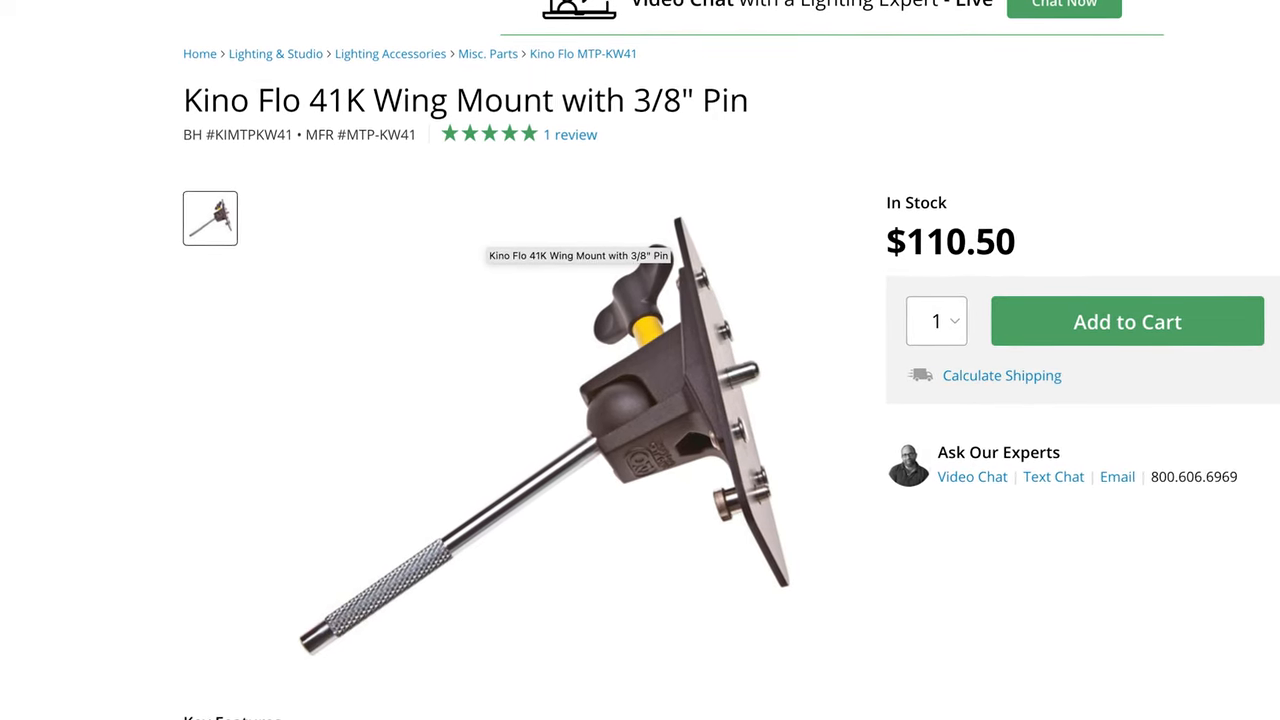
Scroll down the Kino Flo 41K Wing Mount page toward the Matthews Super Mafer Clamp listing.
{"action": "scroll", "scroll_direction": "down", "scroll_amount": 3}
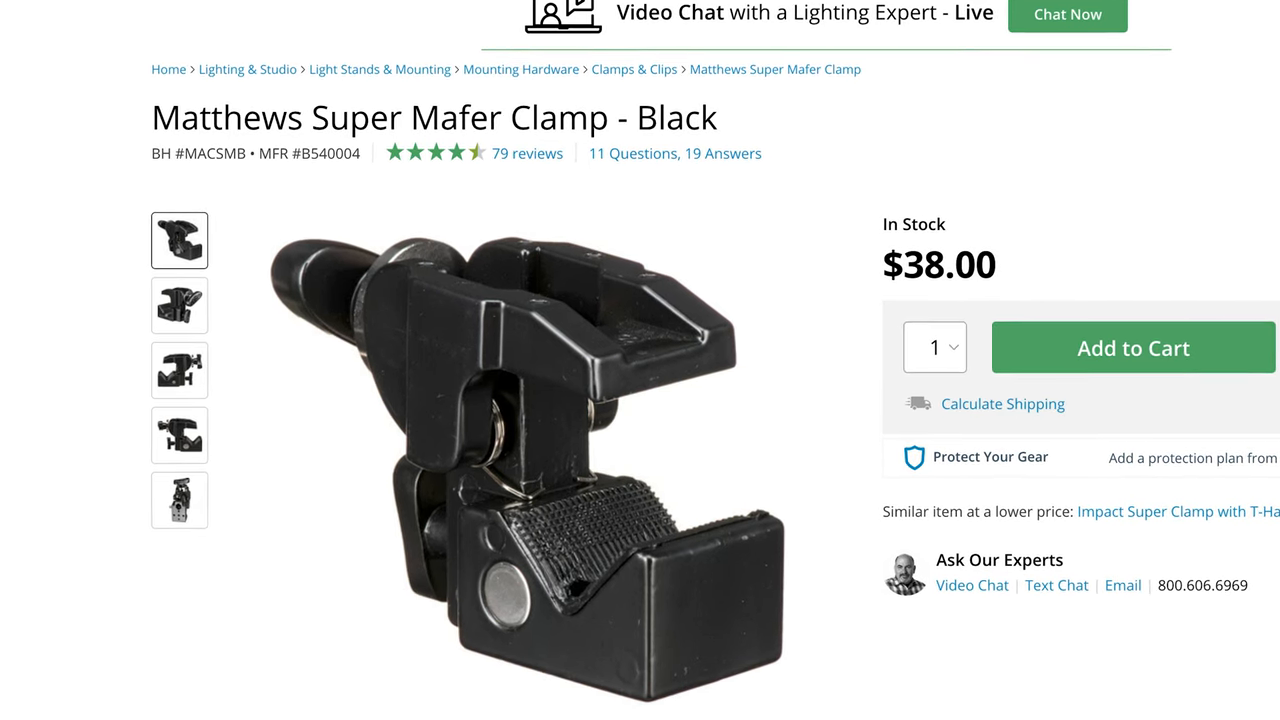
{"action": "scroll", "scroll_direction": "down", "scroll_amount": 3}
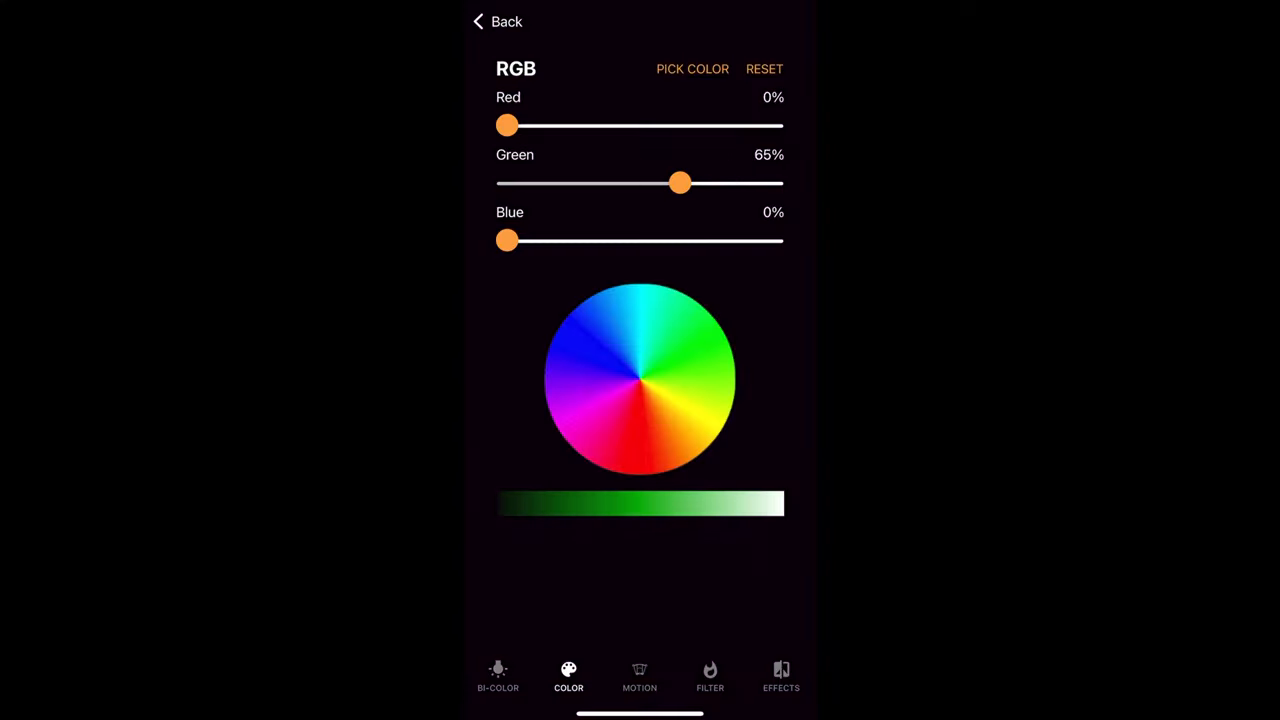
Browse the colour filter presets, then the Television, Fireworks and Flicker effects with their Speed sliders.
{"action": "left_click", "coordinate": [710, 676]}
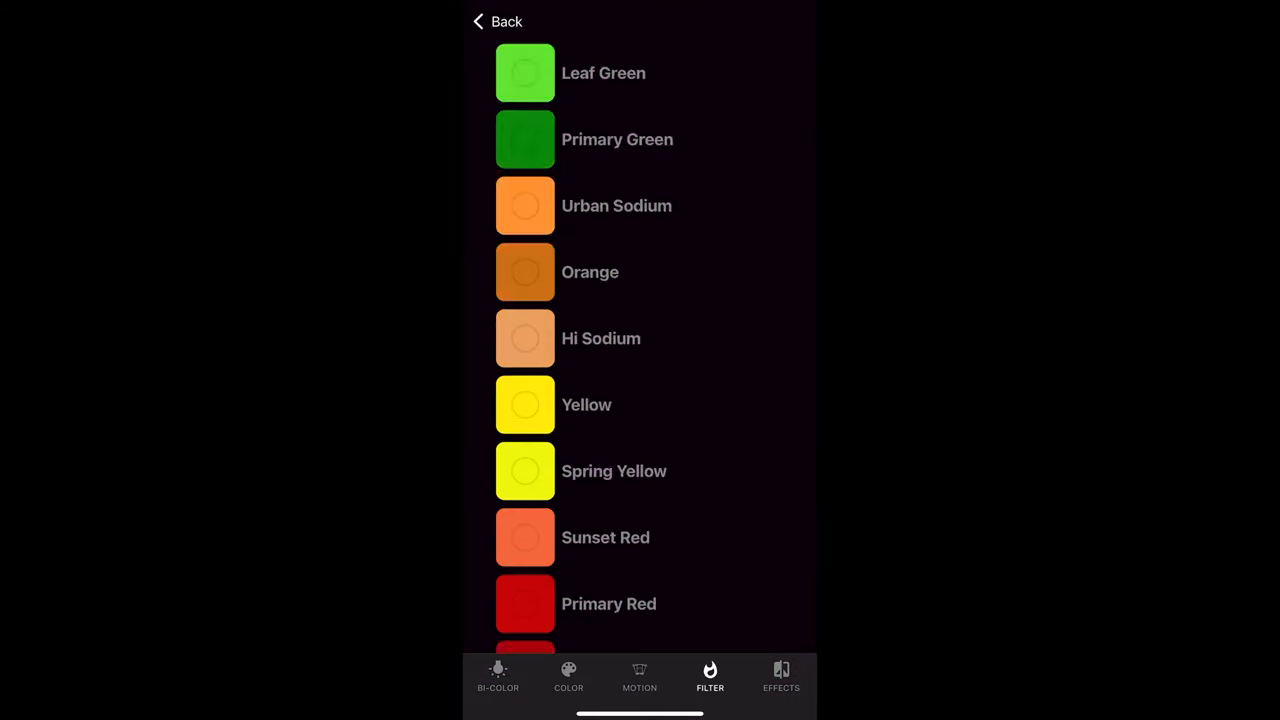
{"action": "scroll", "scroll_direction": "down", "scroll_amount": 3}
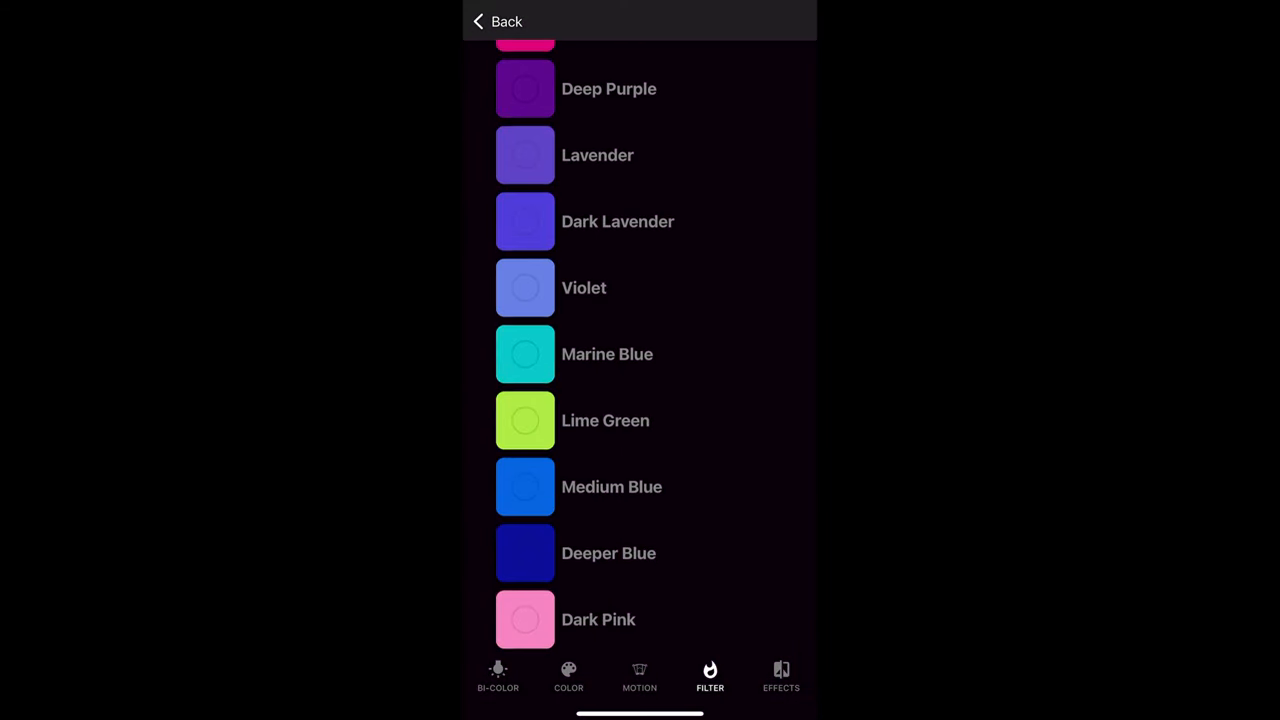
{"action": "left_click", "coordinate": [780, 676]}
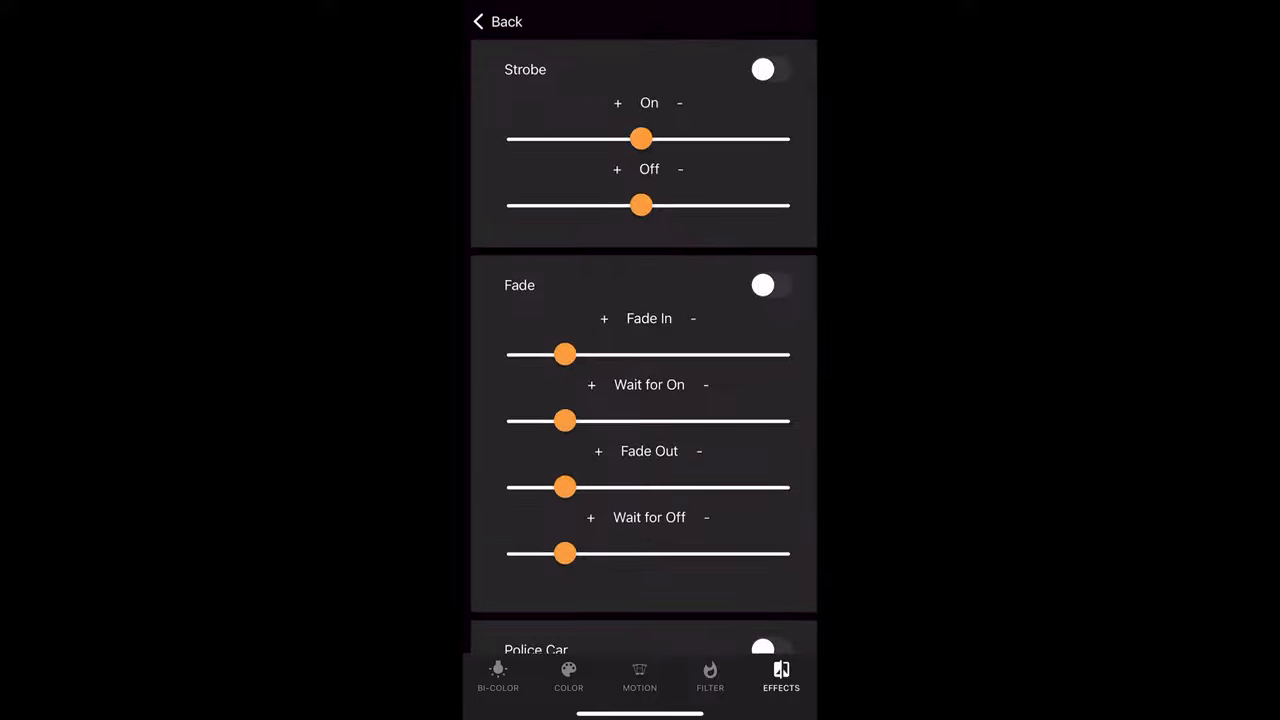
{"action": "scroll", "scroll_direction": "down", "scroll_amount": 3}
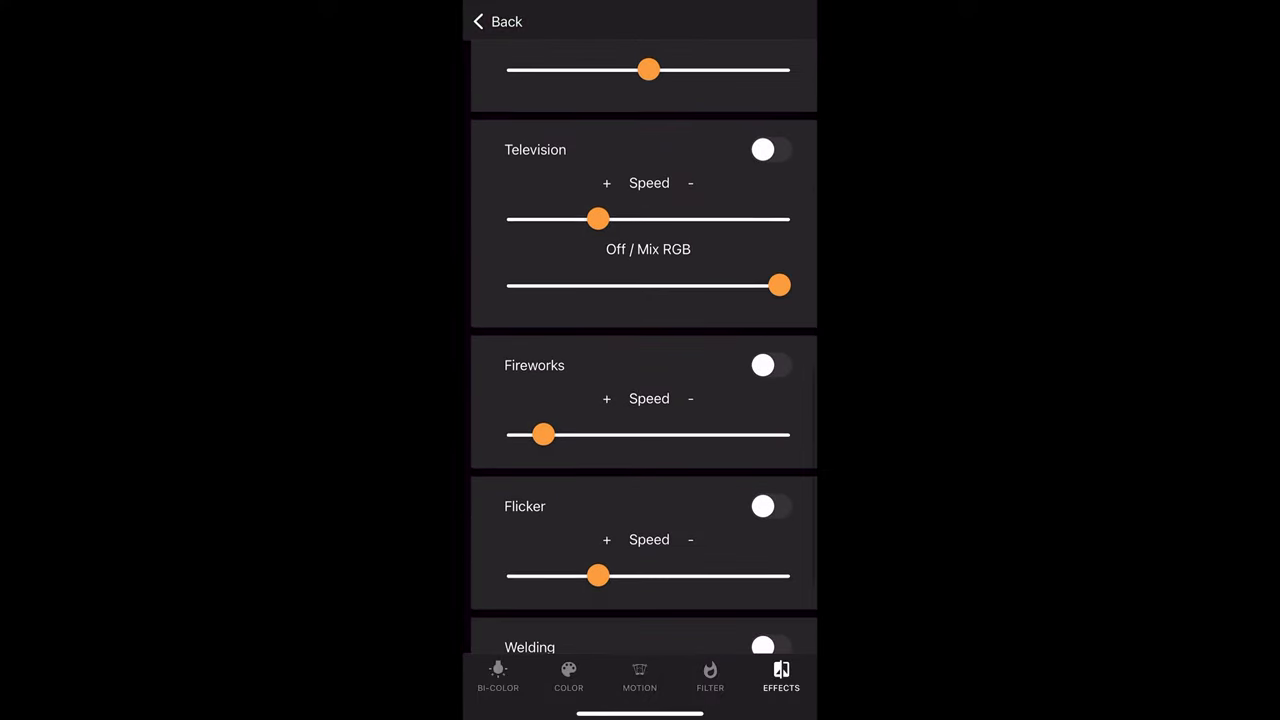
{"action": "left_click", "coordinate": [498, 676]}
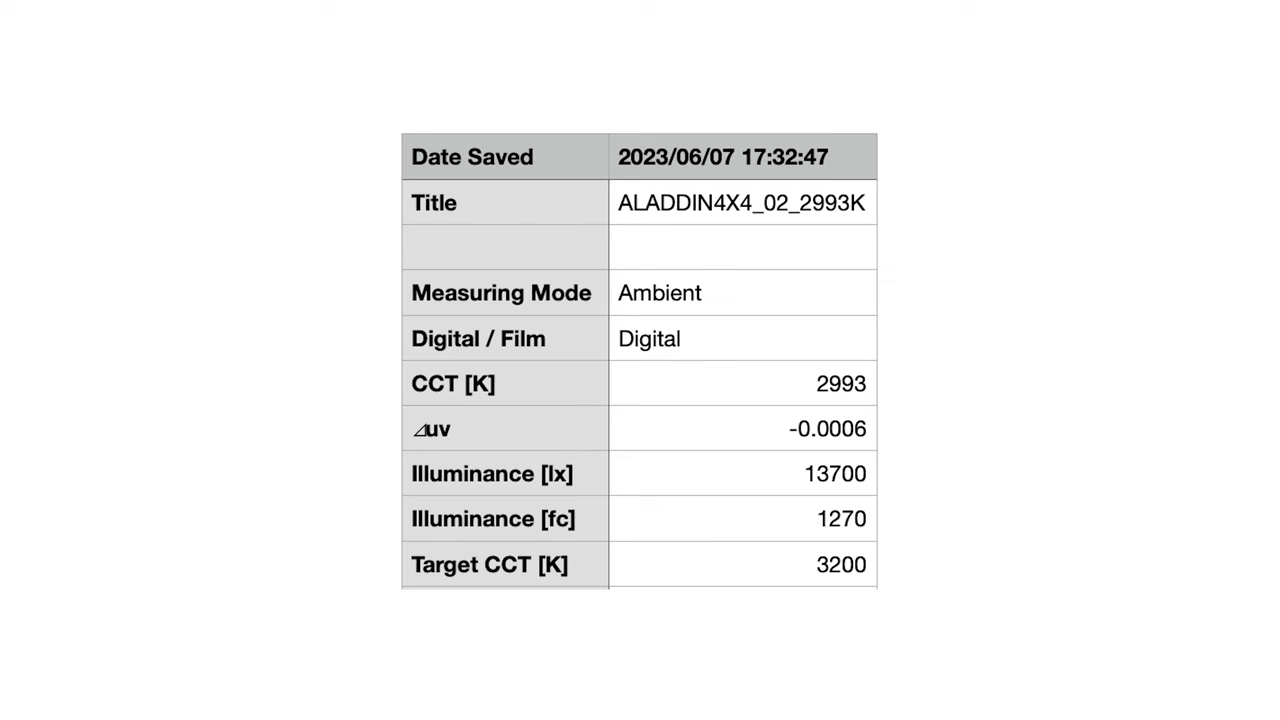
Show the ALADDIN4X4_02_2993K reading with 2993 K CCT and 13700 lx illuminance.
{"action": "left_click", "coordinate": [838, 384]}
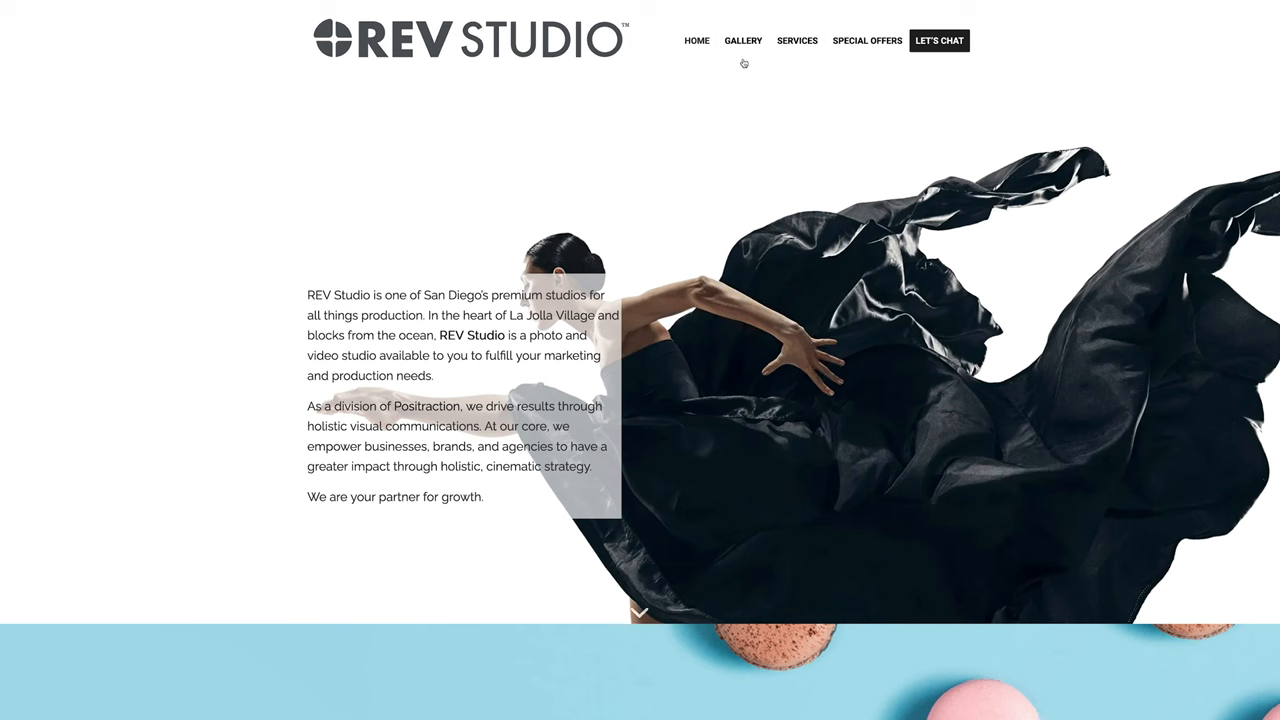
Go to the REV Studio GALLERY and enlarge the lit interview setup photo in the lightbox.
{"action": "left_click", "coordinate": [742, 40]}
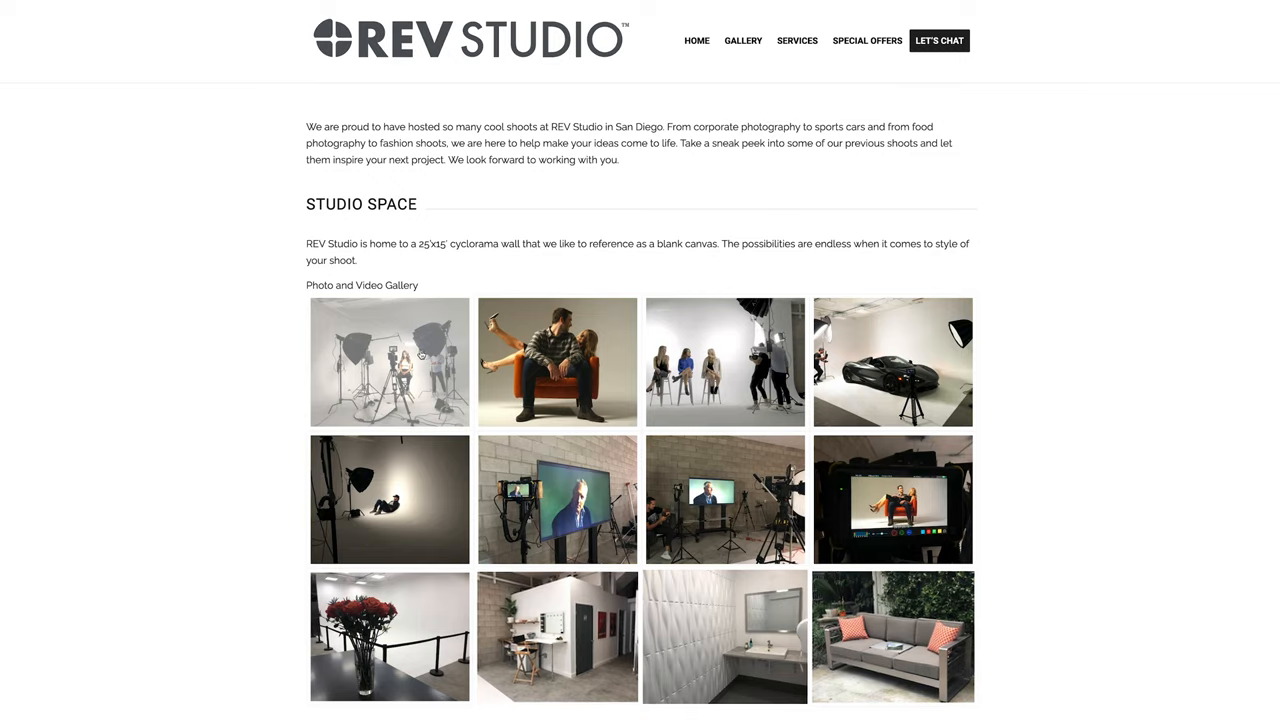
{"action": "left_click", "coordinate": [388, 362]}
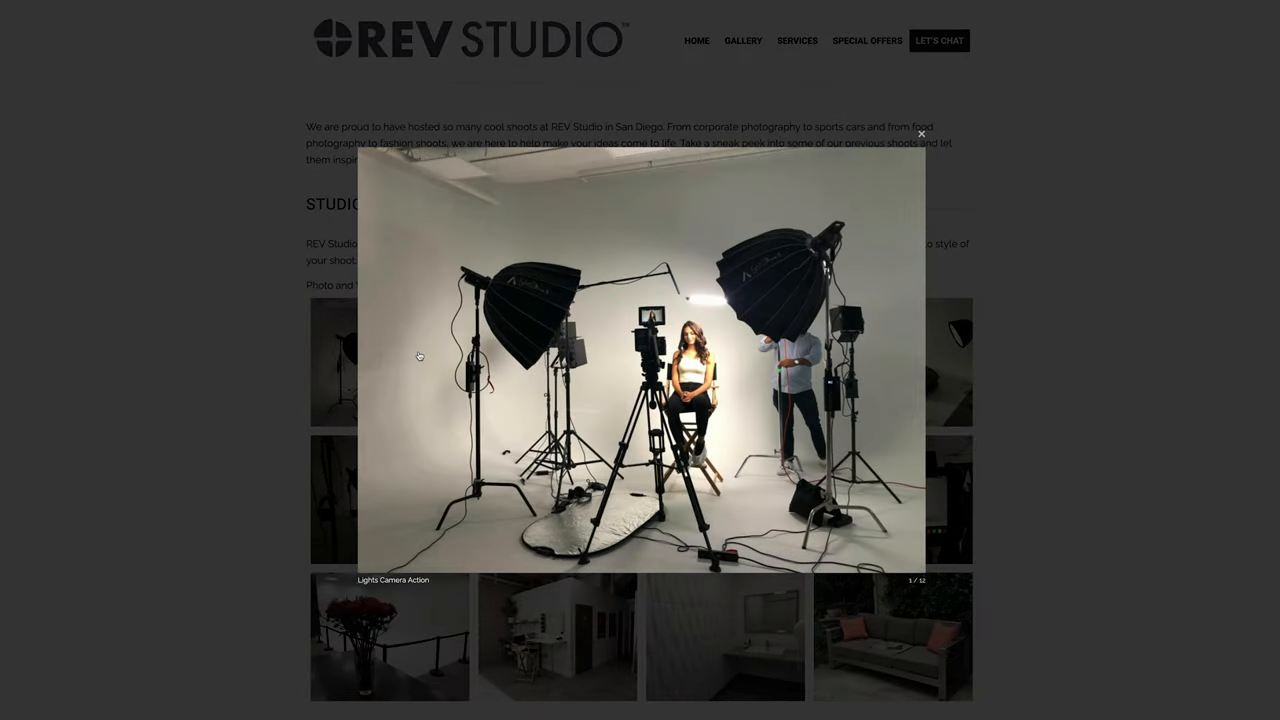